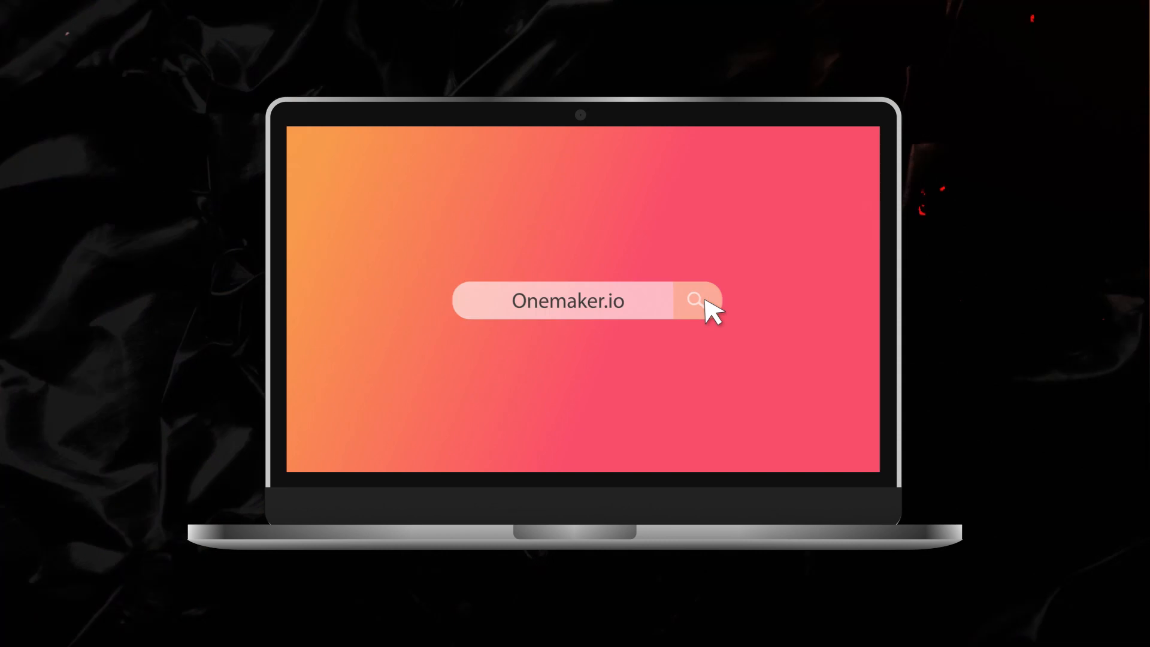
# On OneMaker.io, browse the Music Visualizer templates down to the Disco Visualizer
pyautogui.click(694, 301)
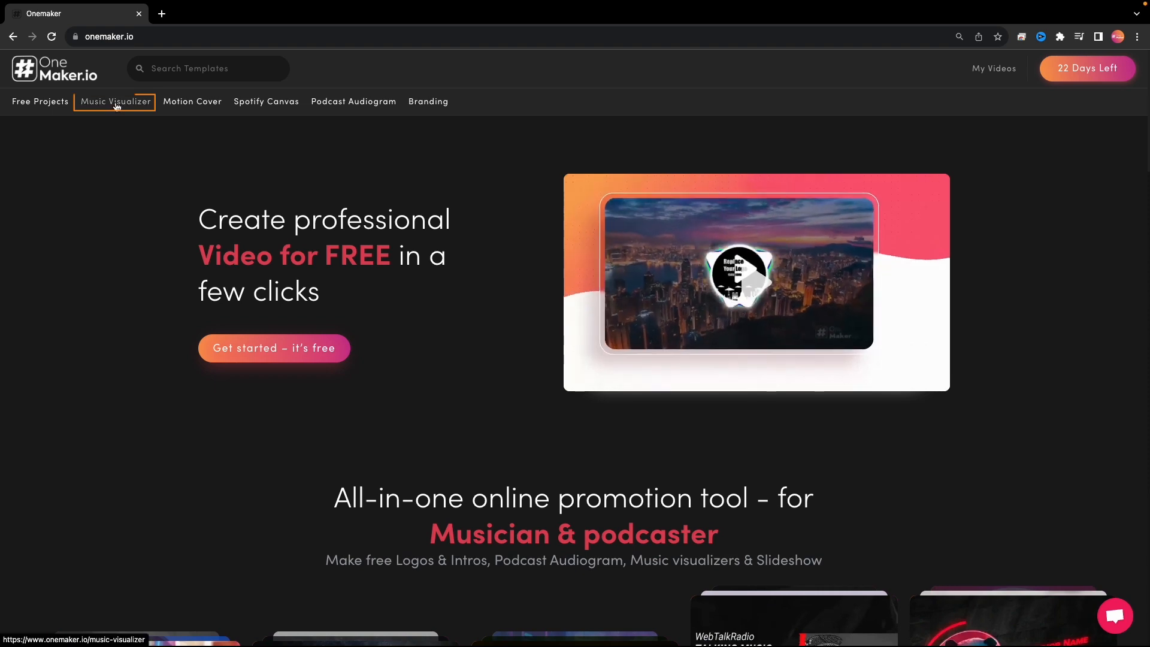
pyautogui.click(115, 101)
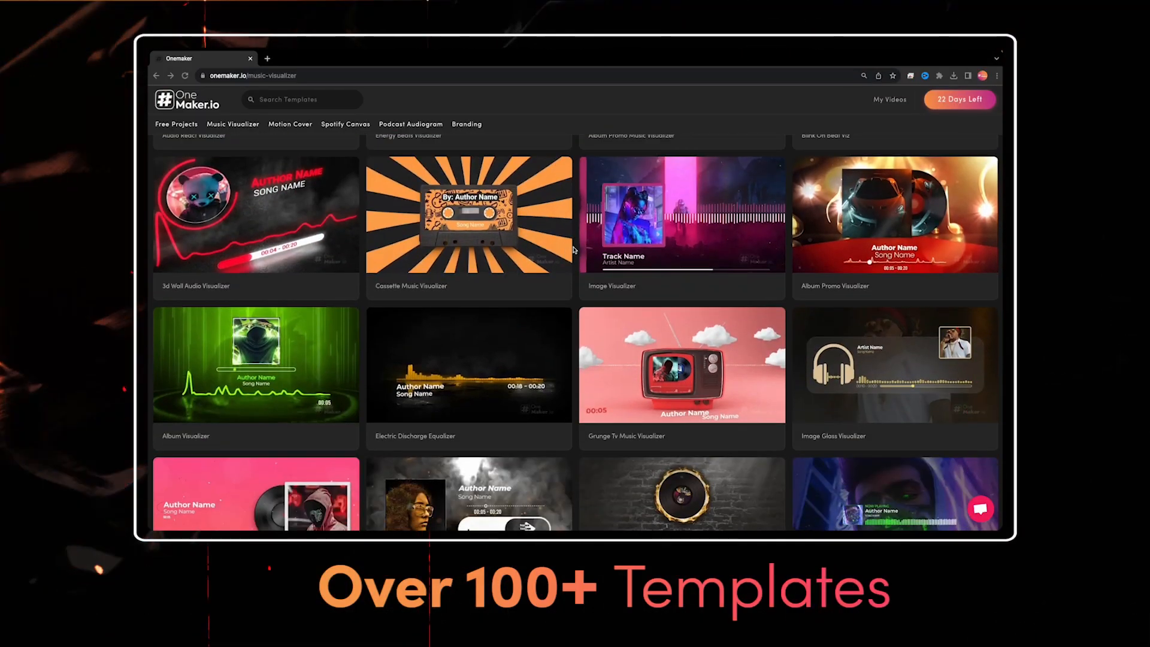
pyautogui.scroll(-3)
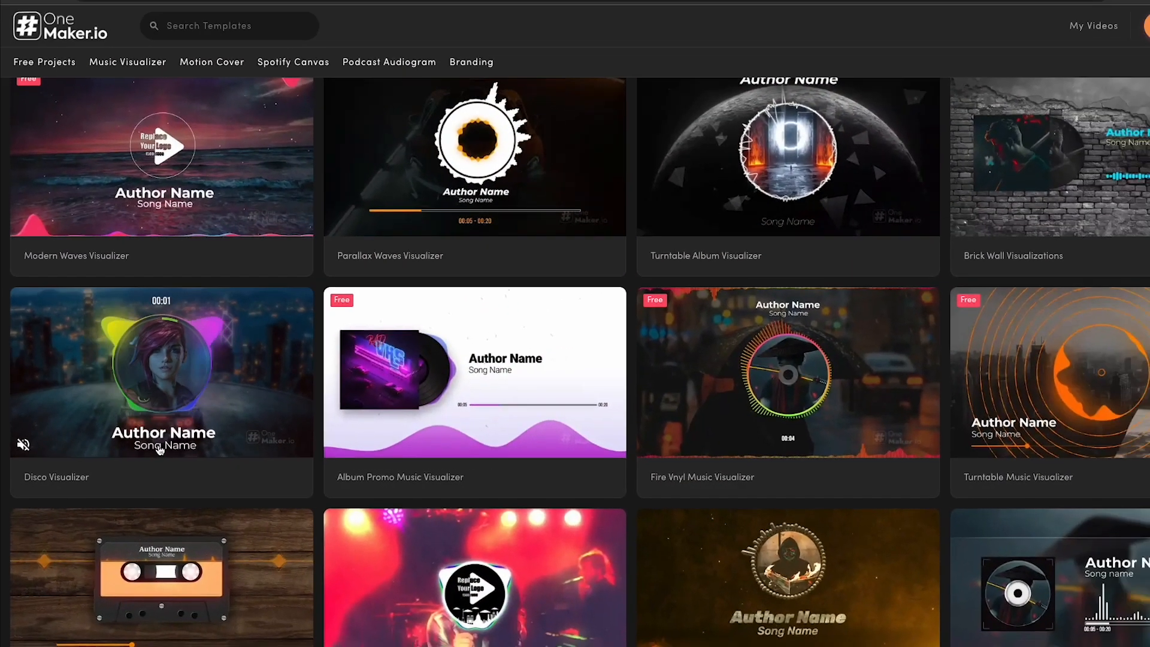
# Title the Disco Visualizer 'DJ Rockerz' / 'DJ Beats' with cropped Image1.jpg in the circle
pyautogui.click(160, 372)
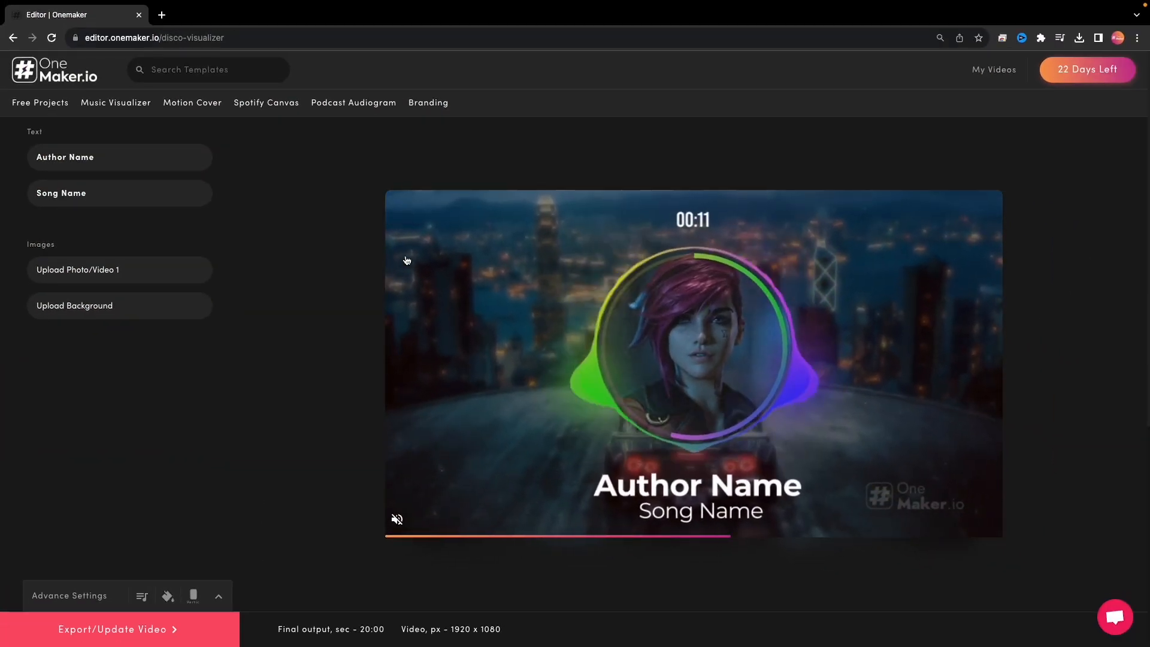
pyautogui.click(117, 157)
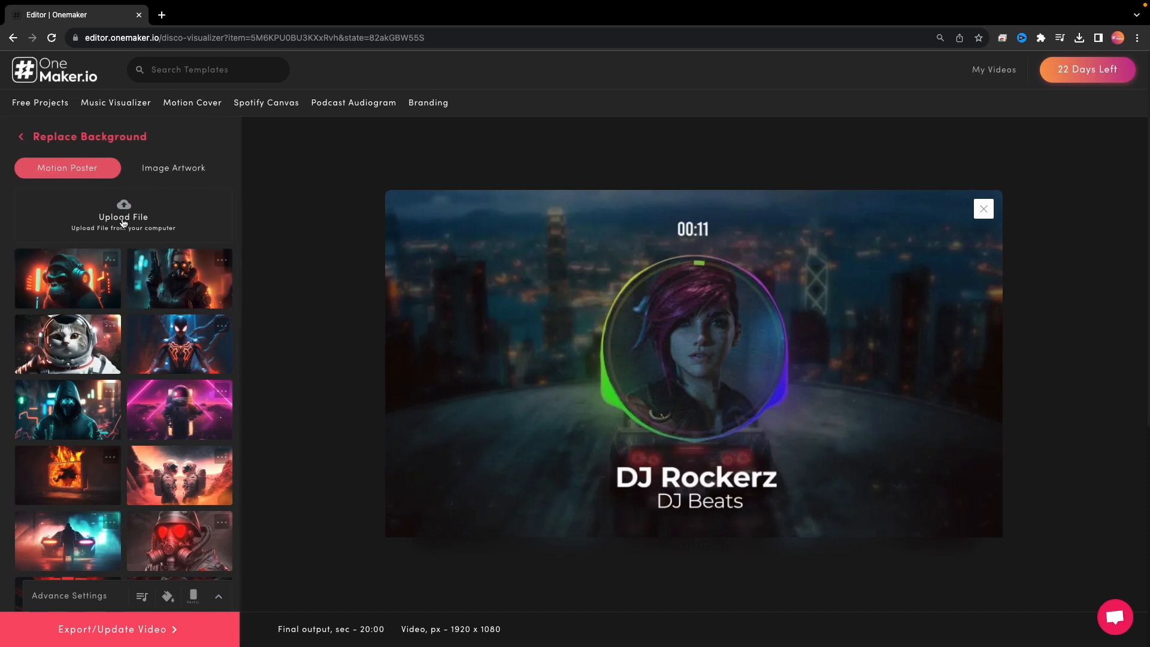
pyautogui.click(124, 217)
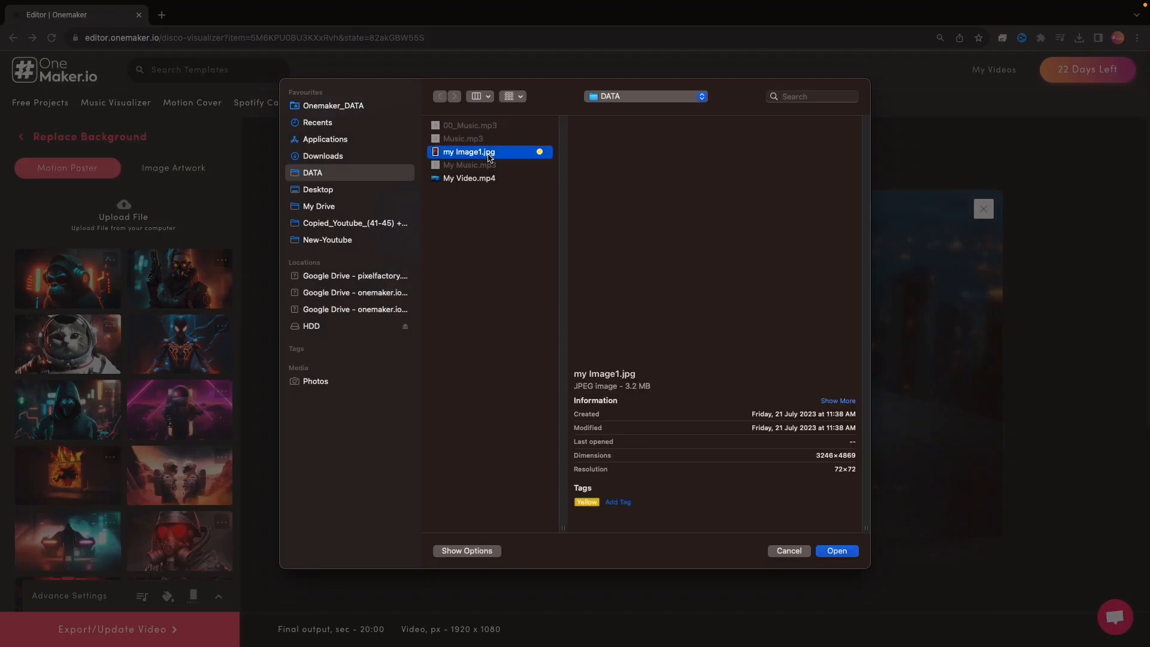
pyautogui.click(836, 551)
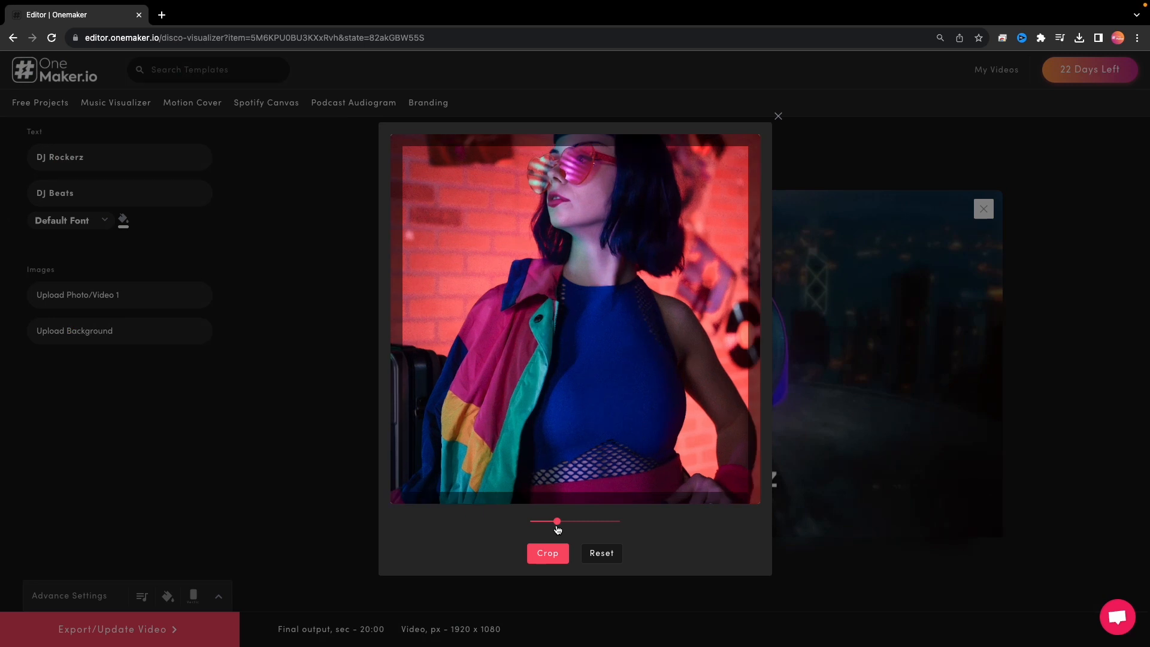
pyautogui.click(547, 552)
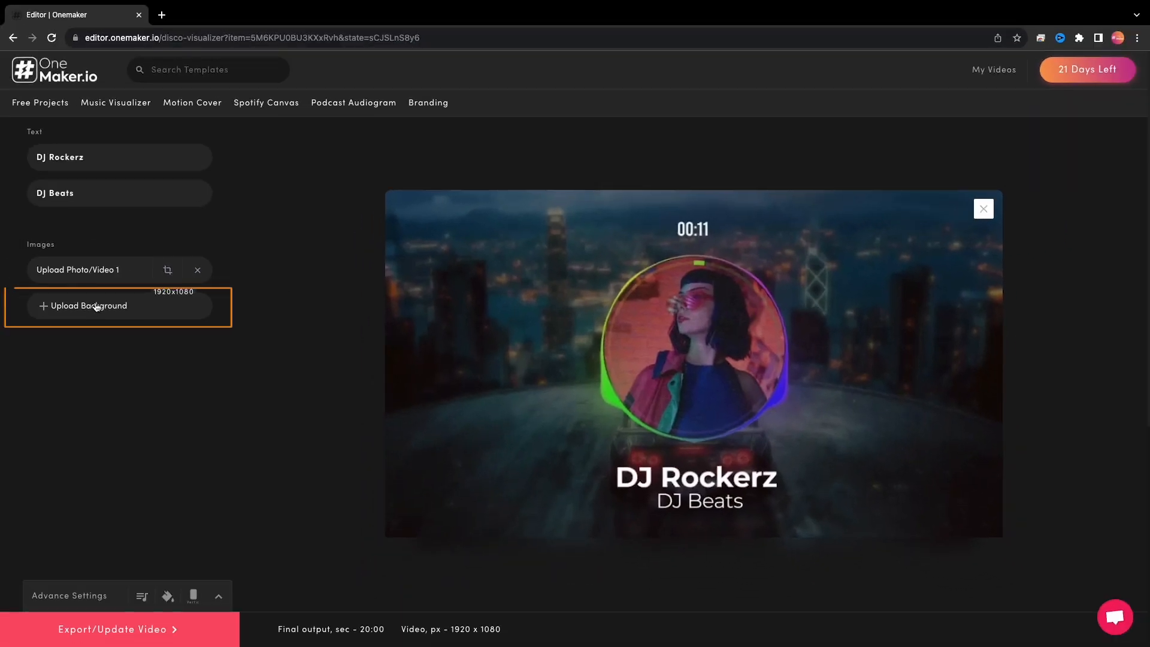
# Upload My Video.mp4 as the visualizer's background
pyautogui.click(88, 306)
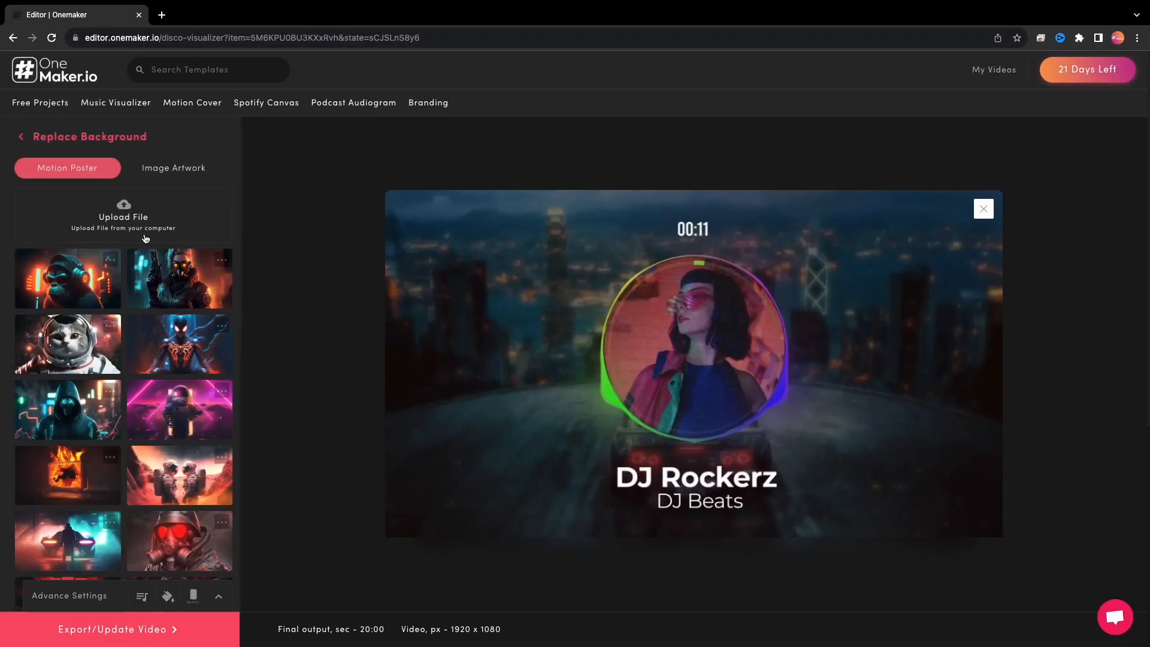
pyautogui.click(122, 216)
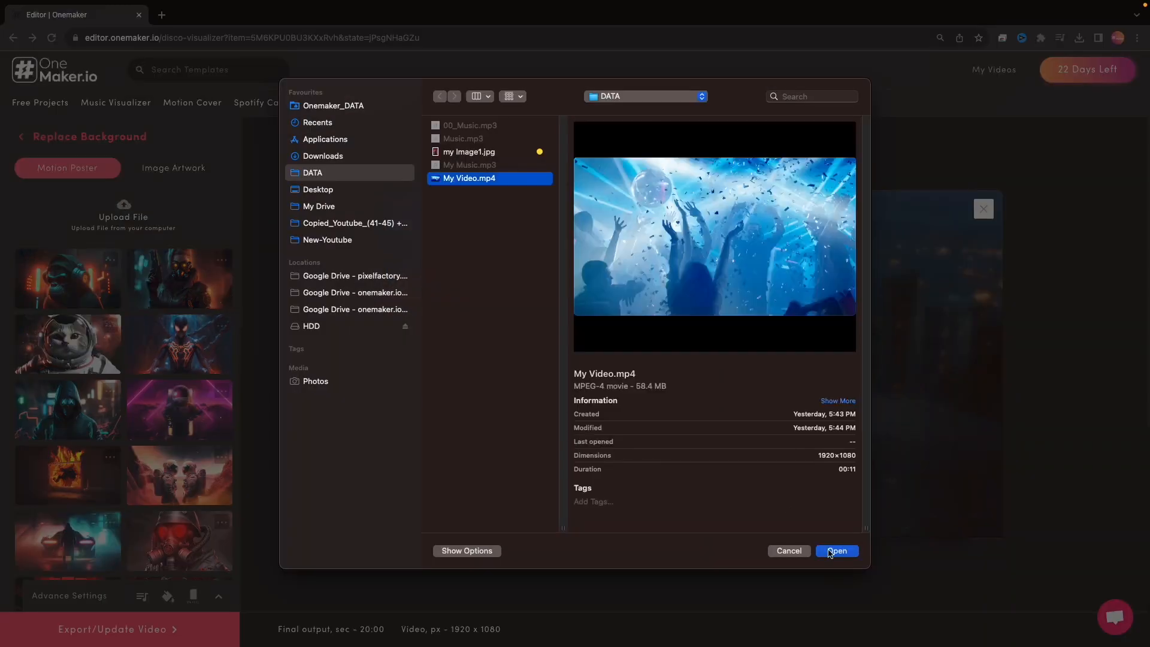
pyautogui.click(836, 551)
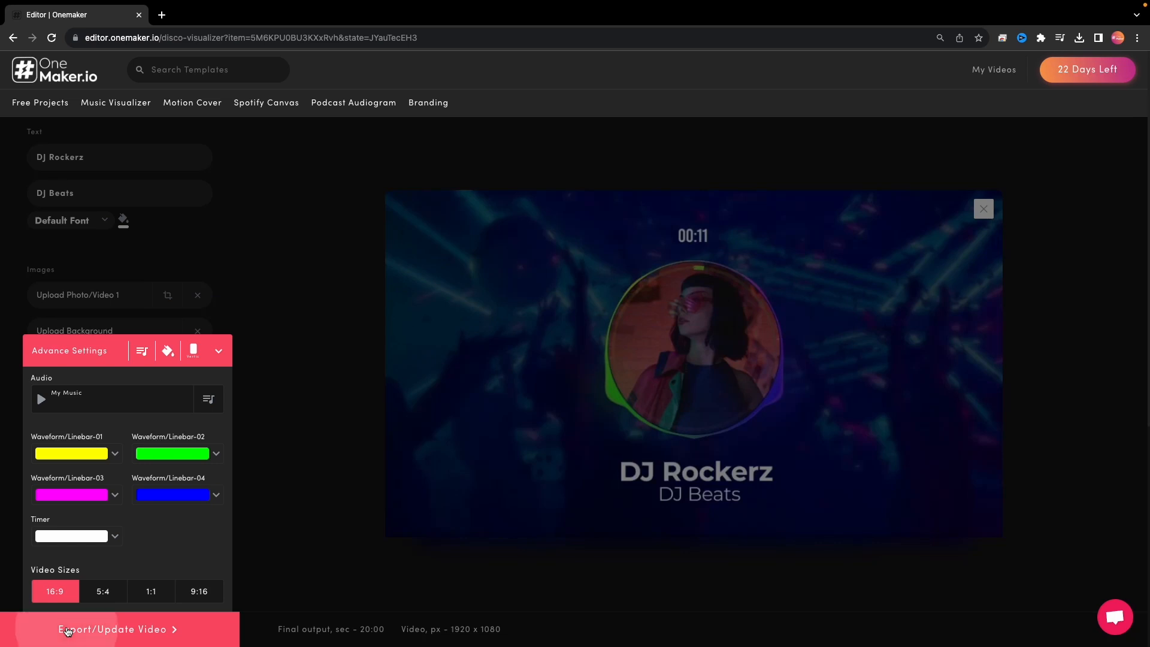
# Export the visualizer preview, then request the full-length HD video
pyautogui.click(114, 630)
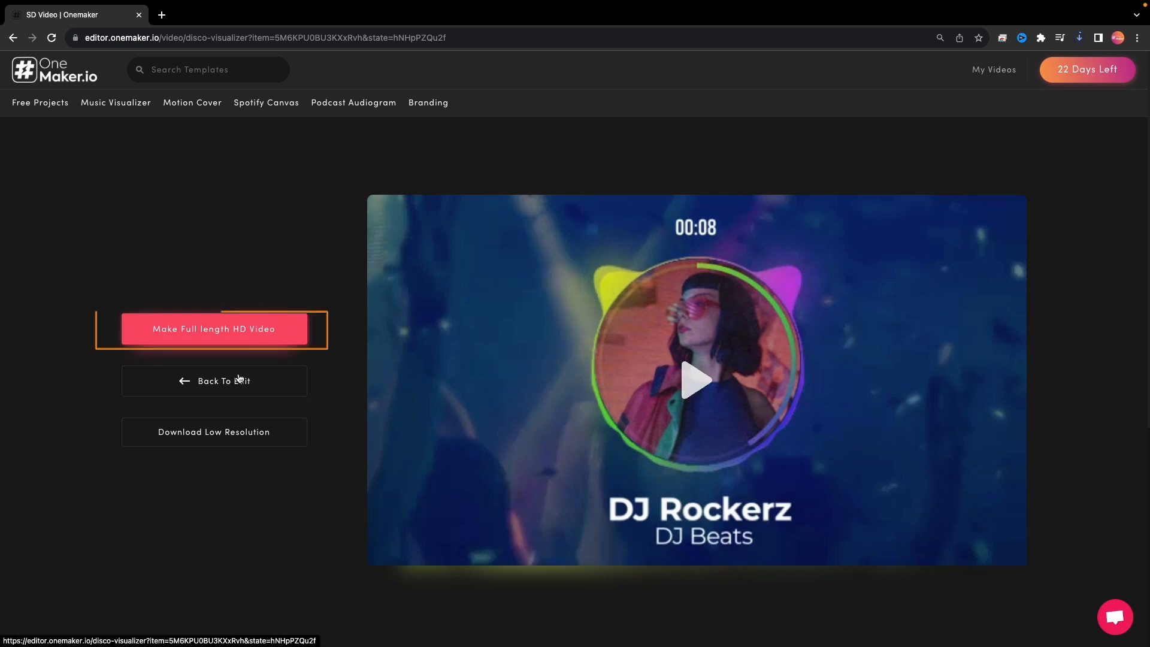
pyautogui.click(213, 329)
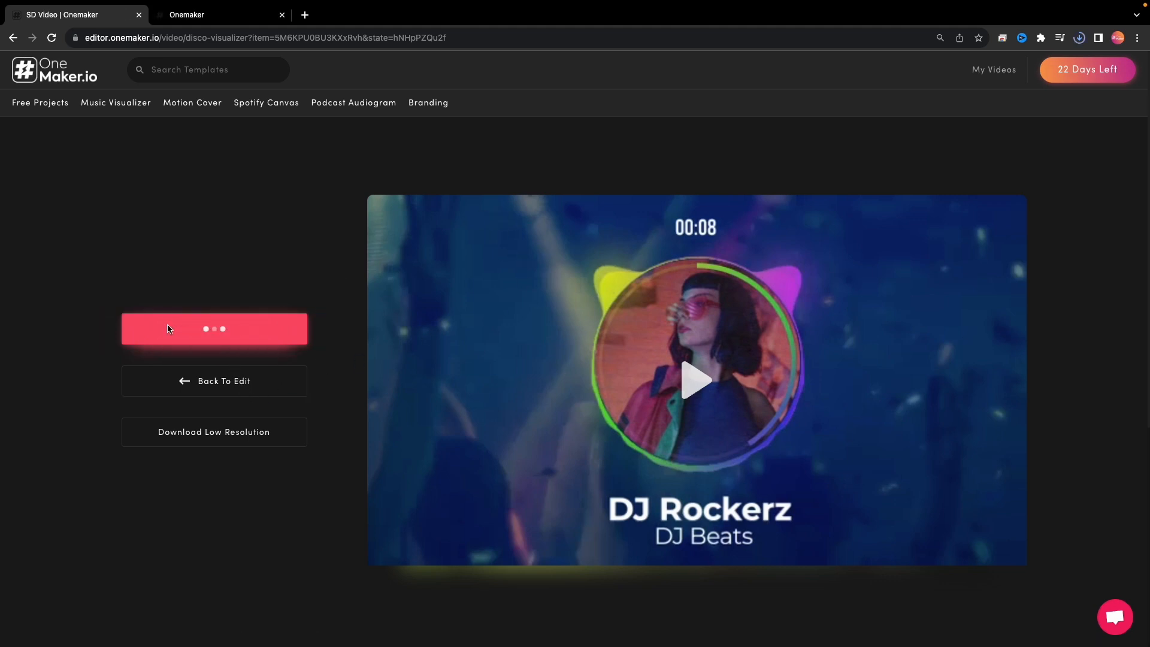
# Sign in with Google for the free trial and dismiss the pricing offer
pyautogui.click(213, 329)
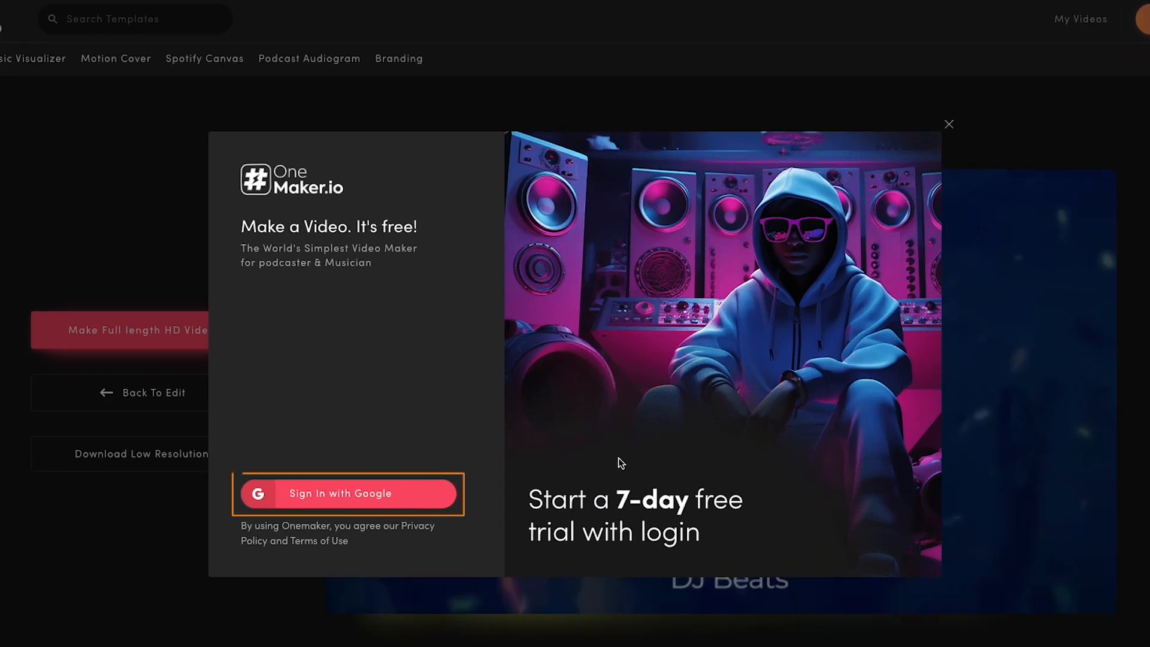
pyautogui.moveTo(348, 493)
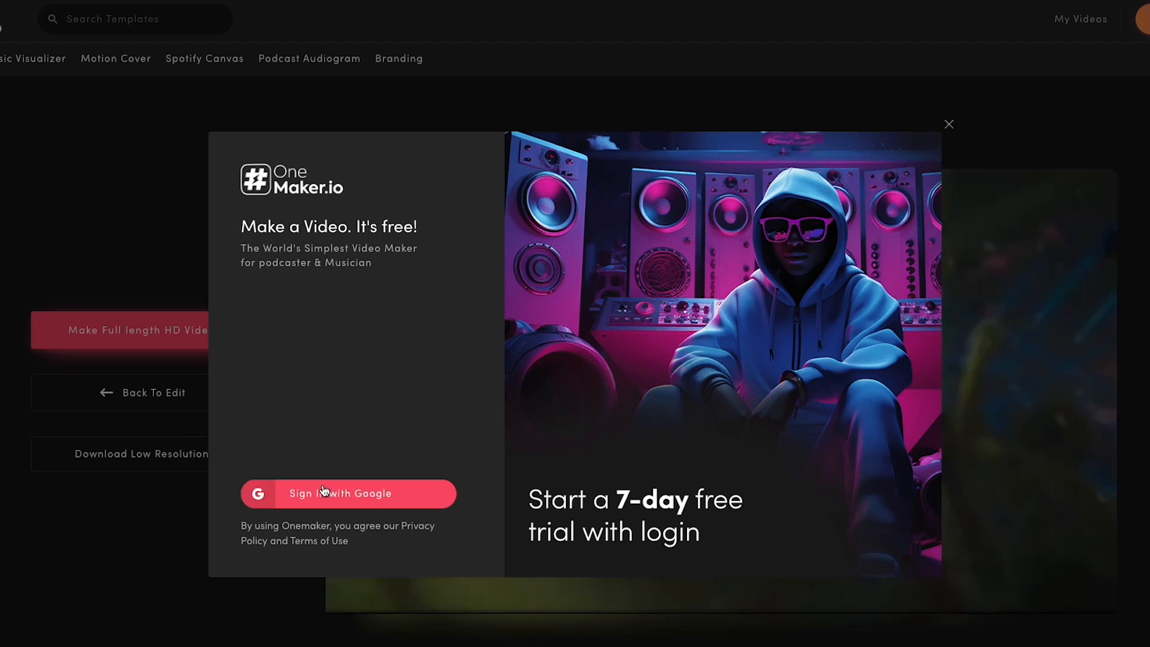
pyautogui.moveTo(741, 398)
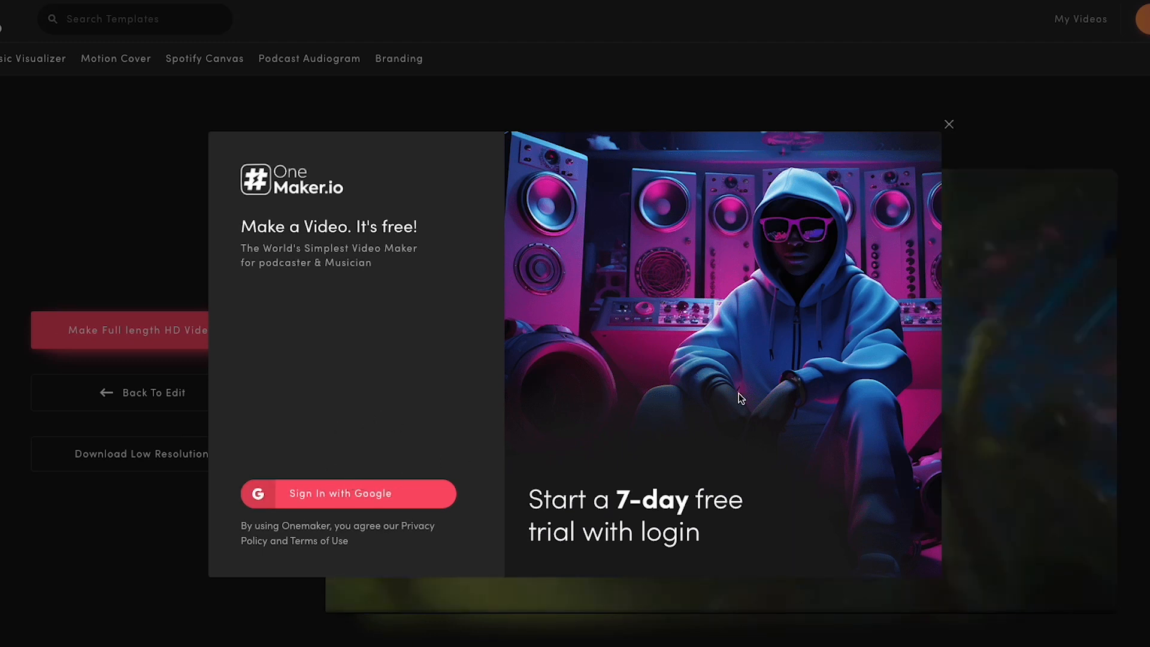
pyautogui.moveTo(719, 448)
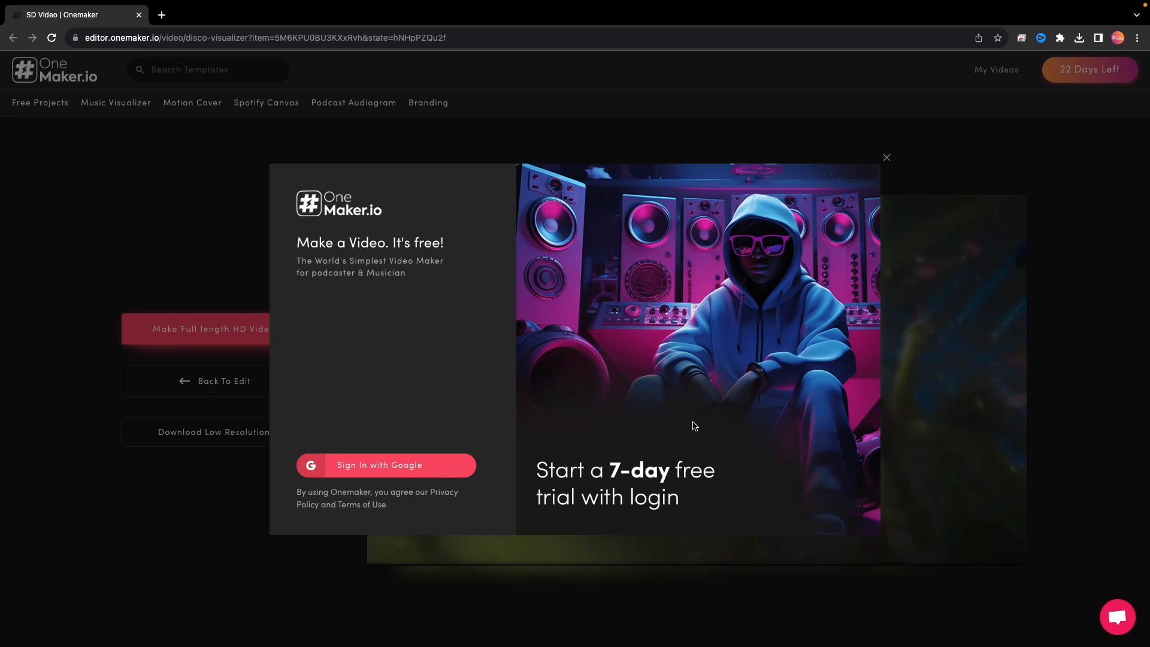
pyautogui.click(385, 464)
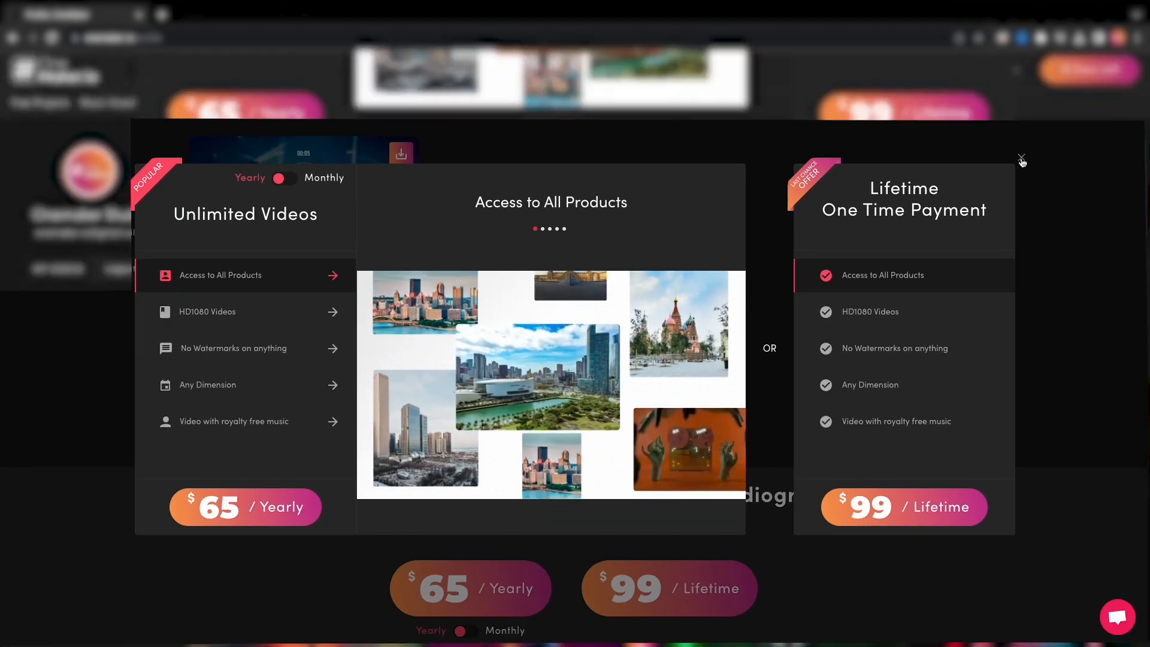
pyautogui.click(1021, 161)
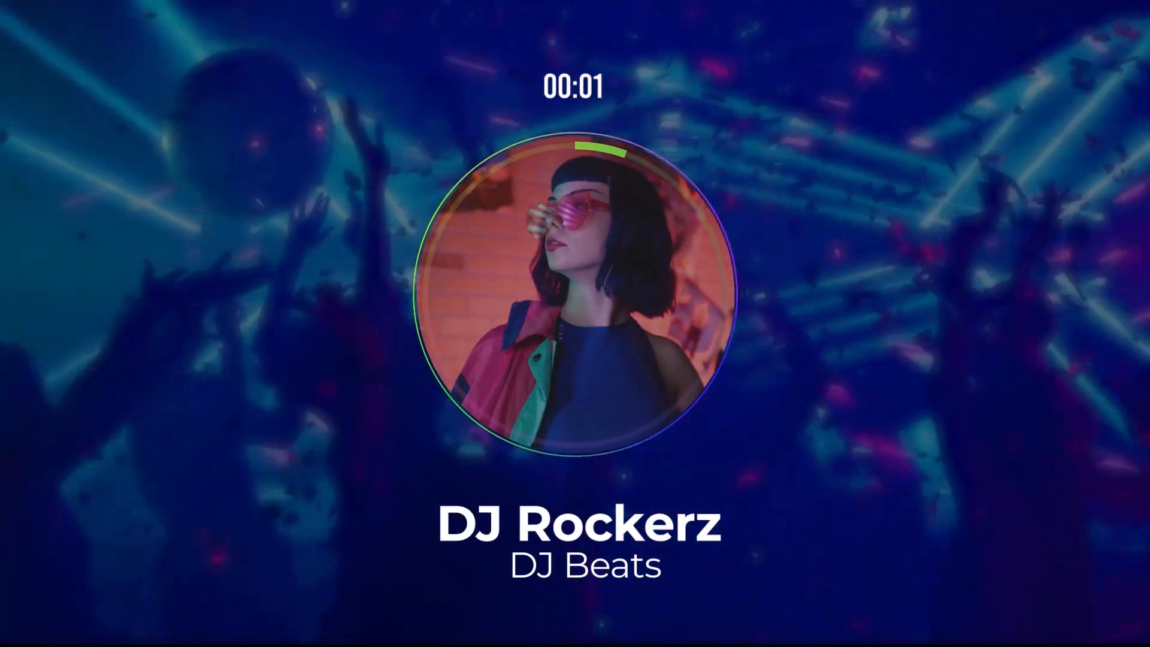